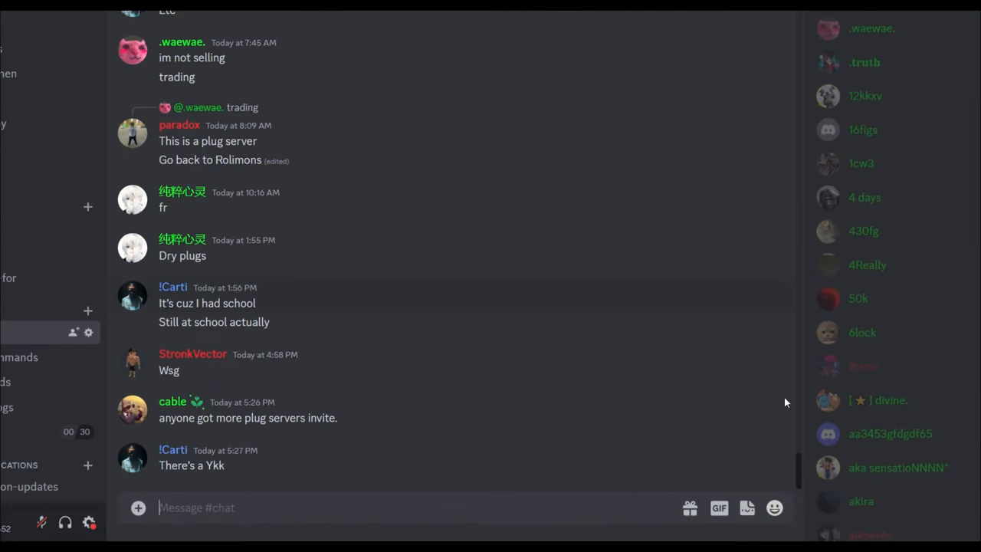
mouse_move(858, 498)
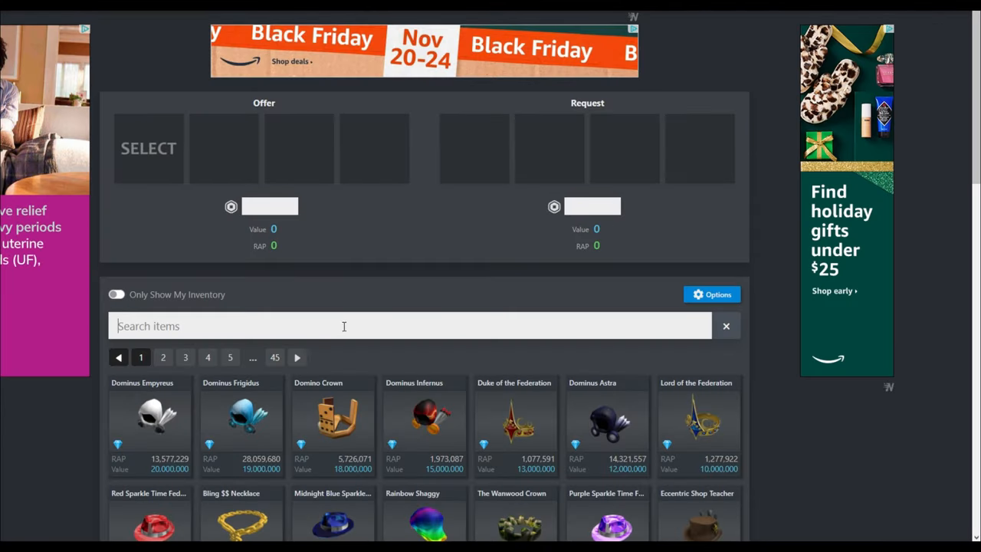
Step: Offer Palm Tree Sunglasses and Blue Winter Cap in the Rolimons trade calculator
type("Palm")
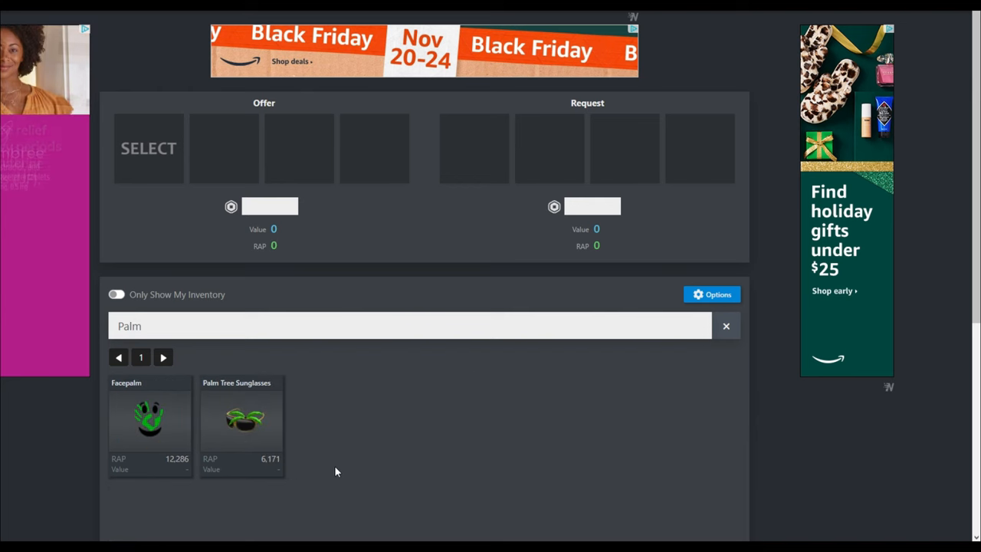
left_click(241, 418)
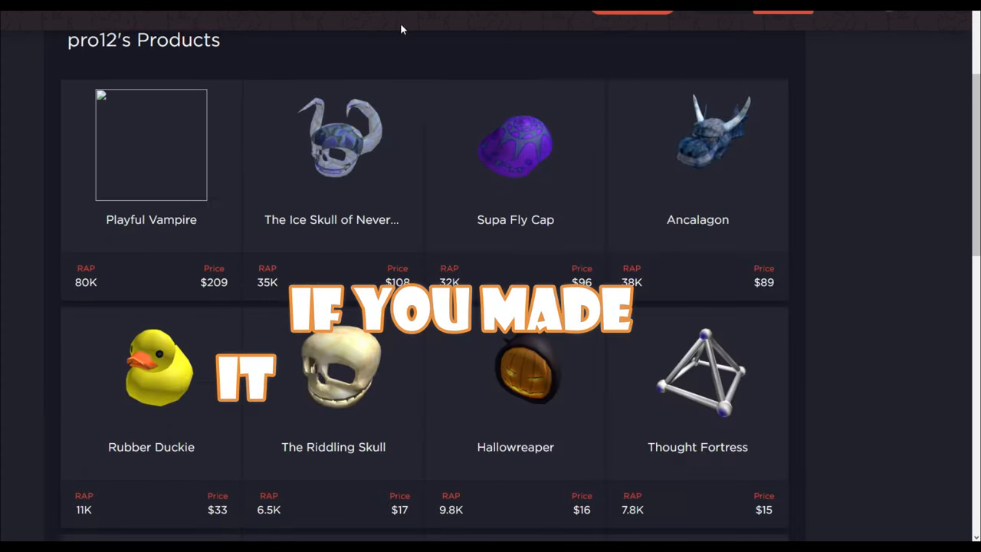
scroll("down", 3)
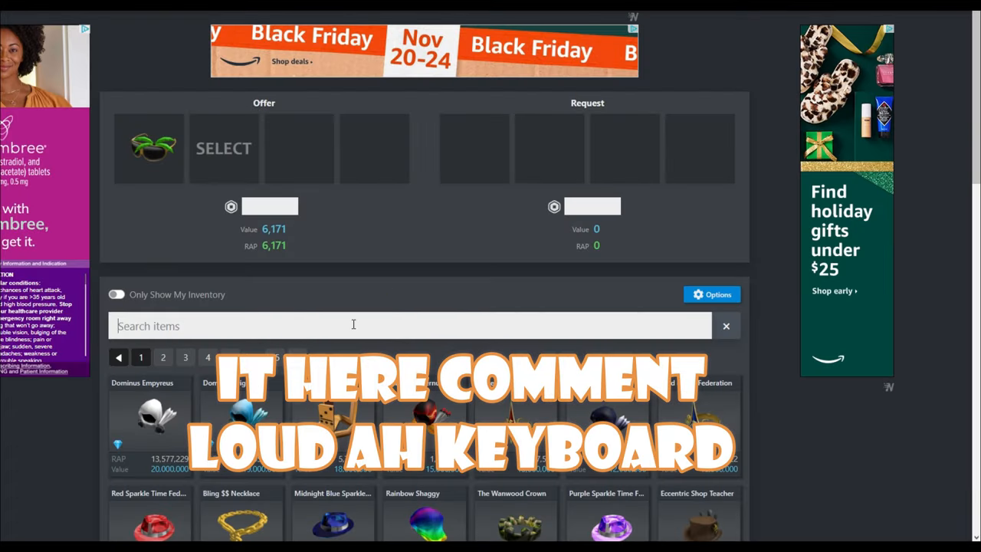
type("winter")
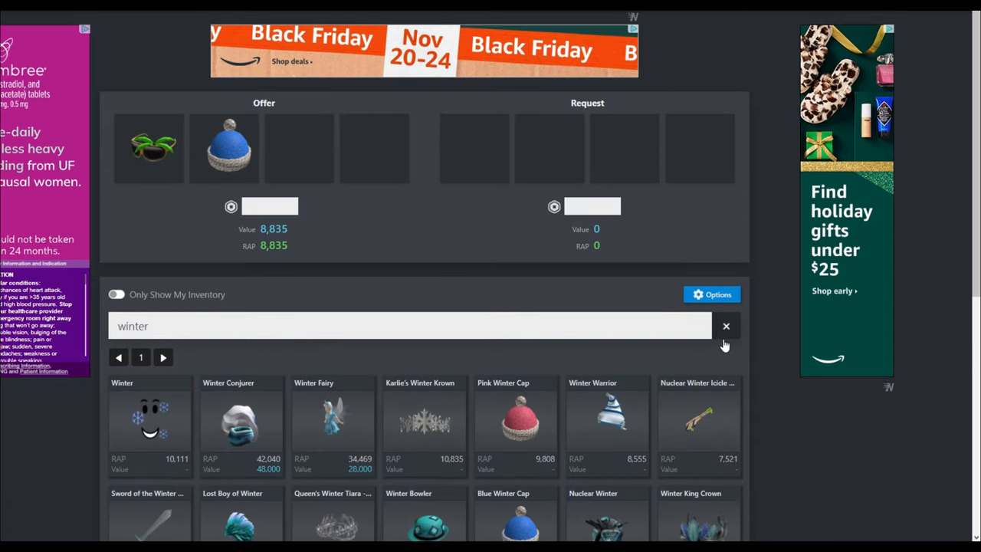
left_click(725, 326)
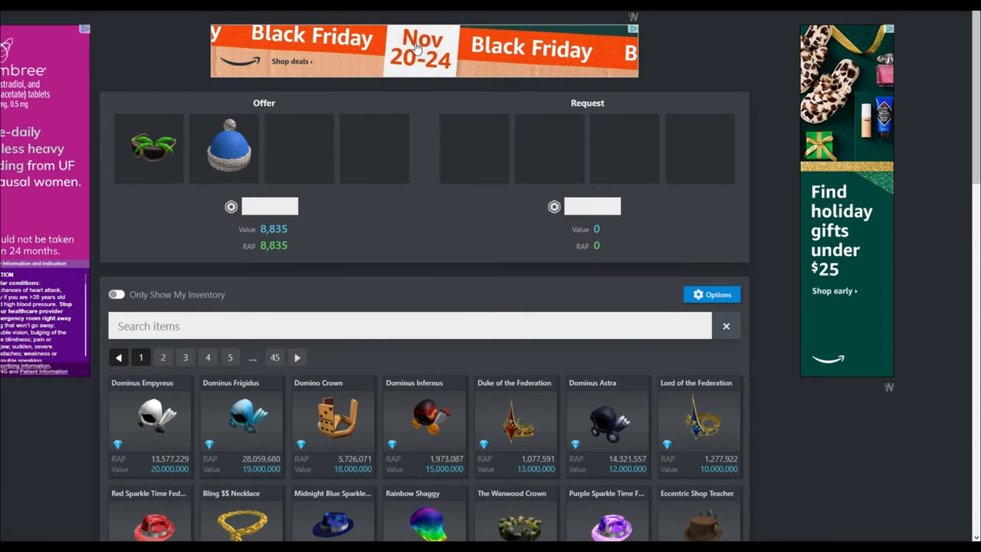
mouse_move(229, 113)
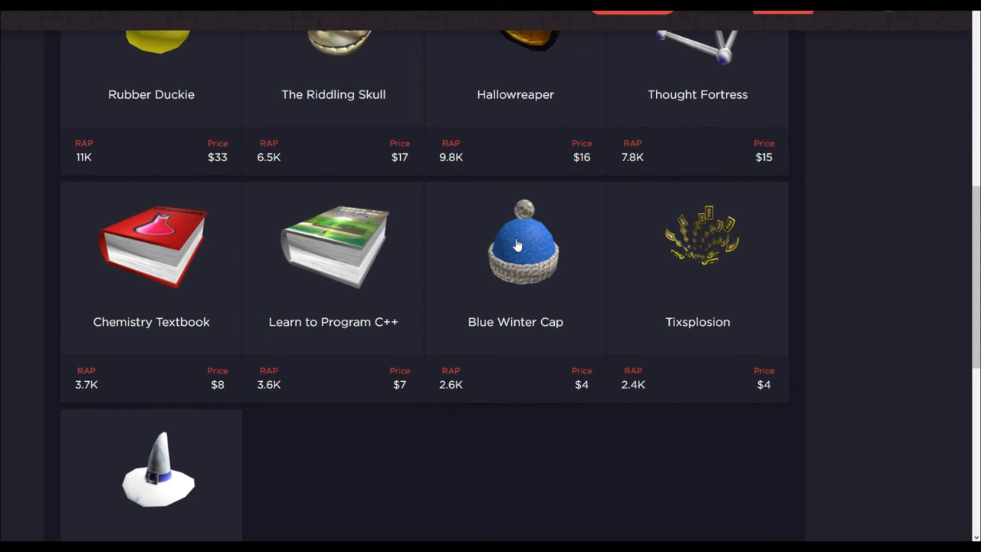
mouse_move(498, 318)
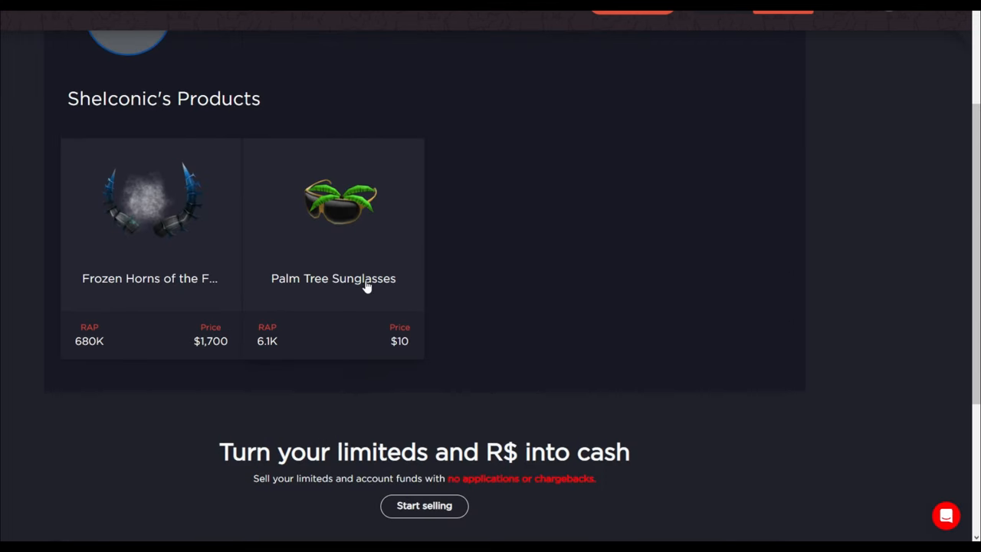
scroll("up", 3)
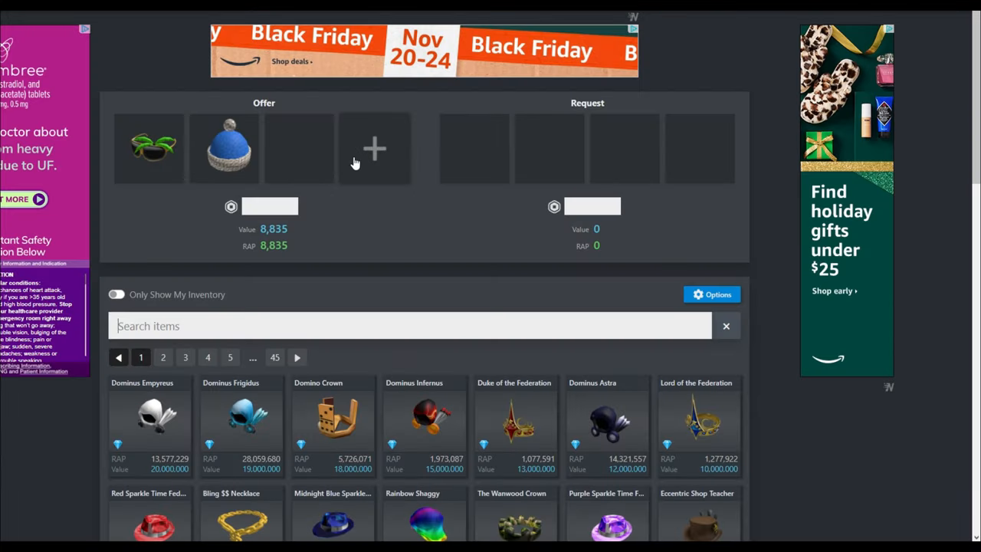
type("sp")
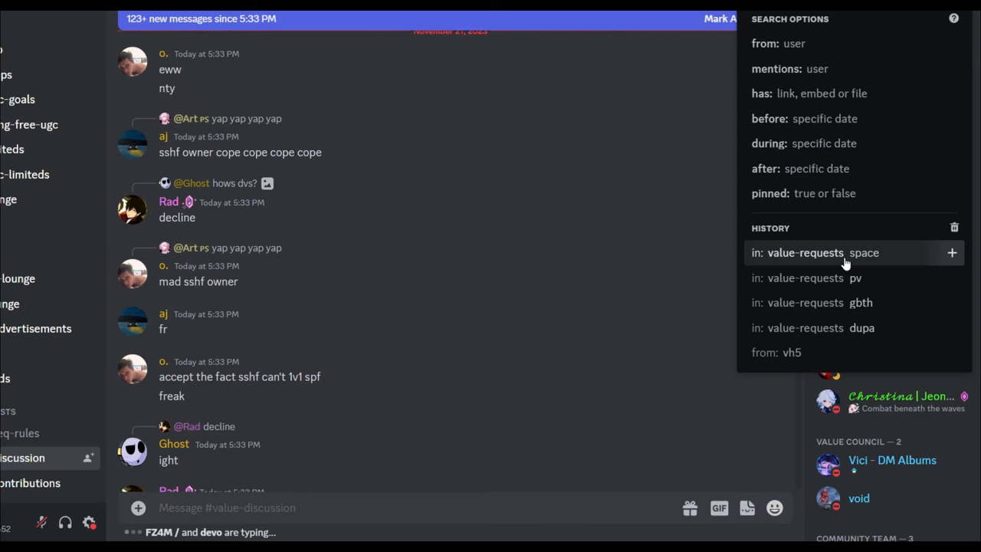
Step: Rerun the 'in: value-requests space' search from Discord's search history
left_click(804, 252)
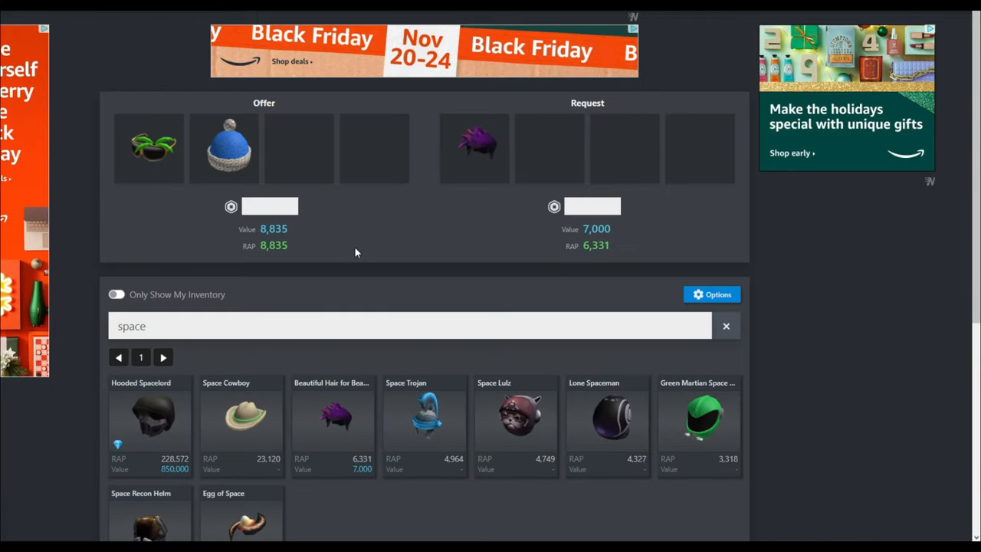
Step: Add the 7,000-value Beautiful Hair to the Rolimons request side and clear the search
left_click(725, 326)
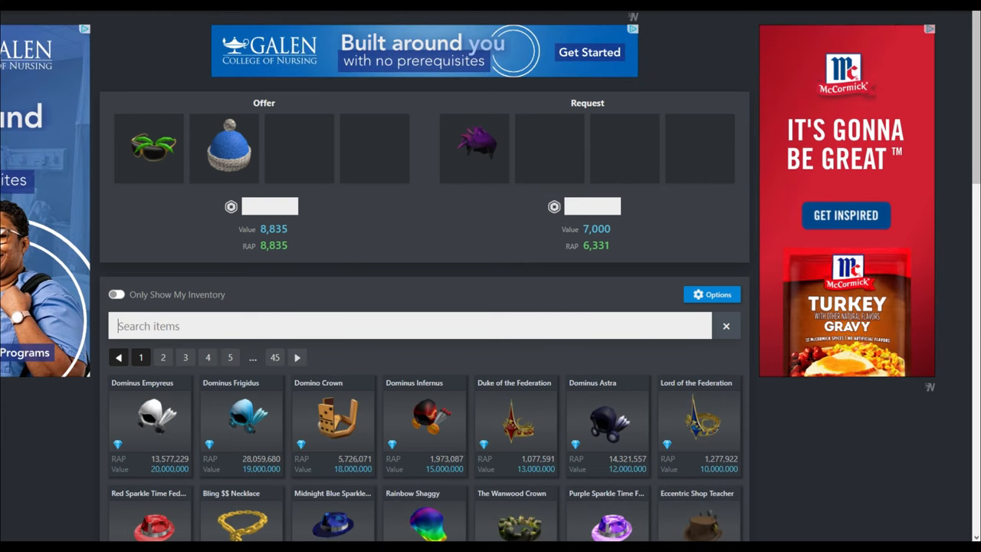
mouse_move(299, 148)
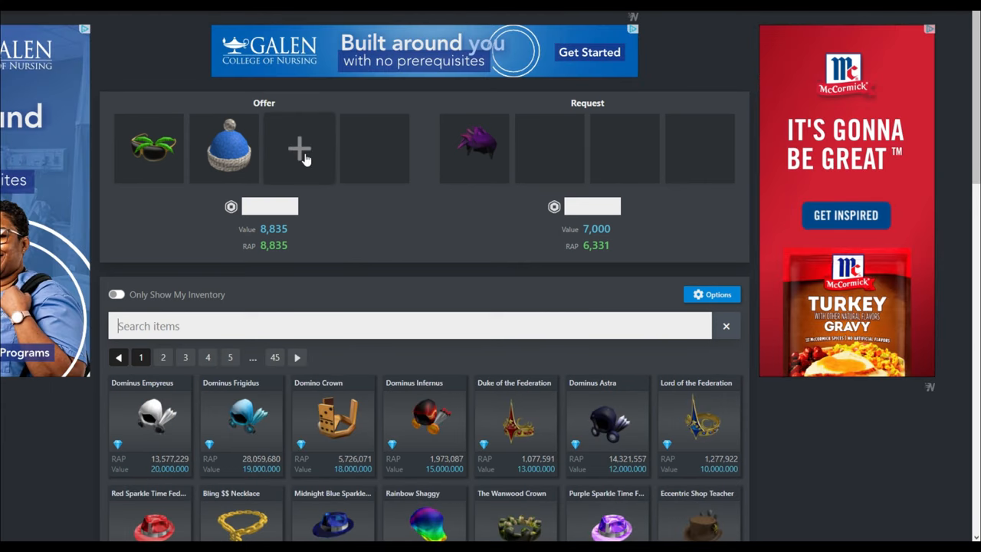
left_click(224, 147)
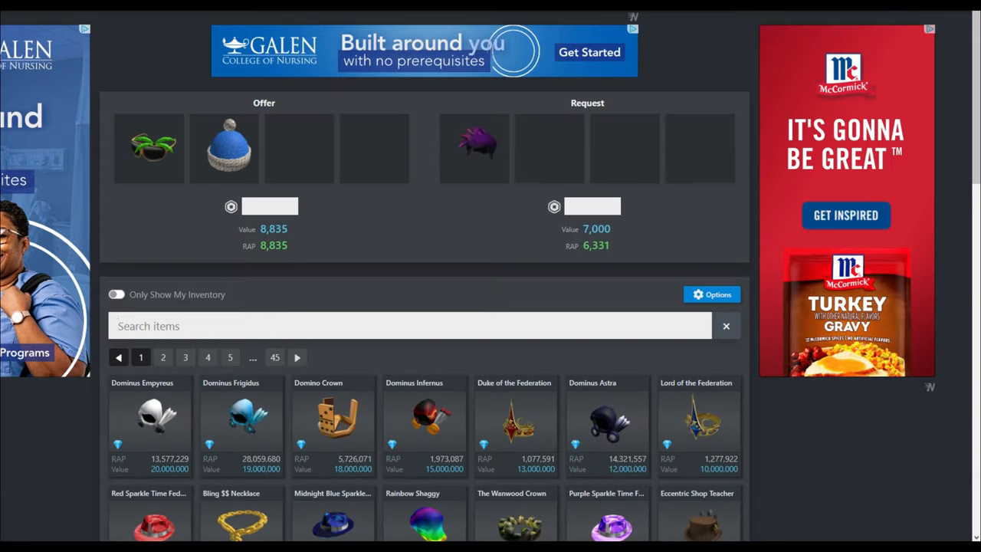
mouse_move(175, 212)
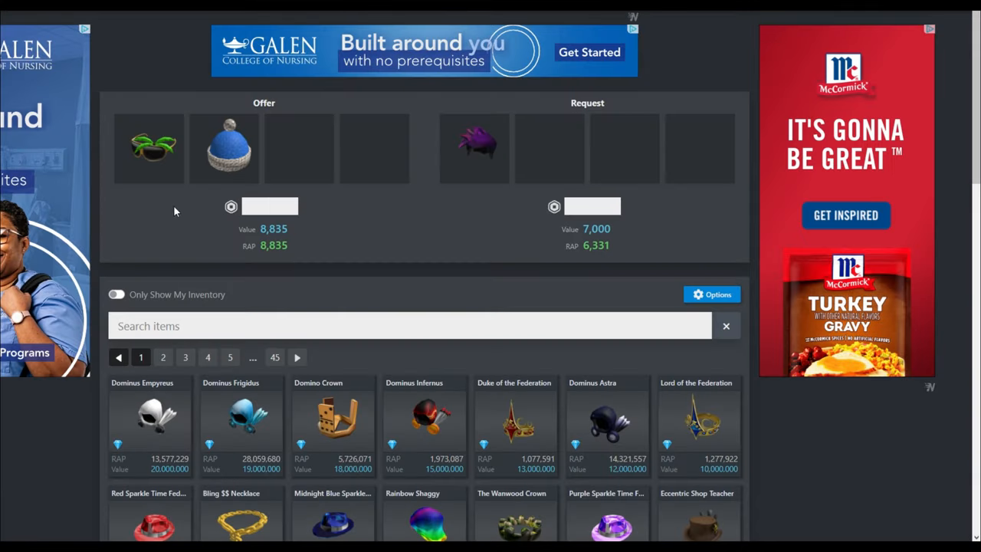
mouse_move(428, 122)
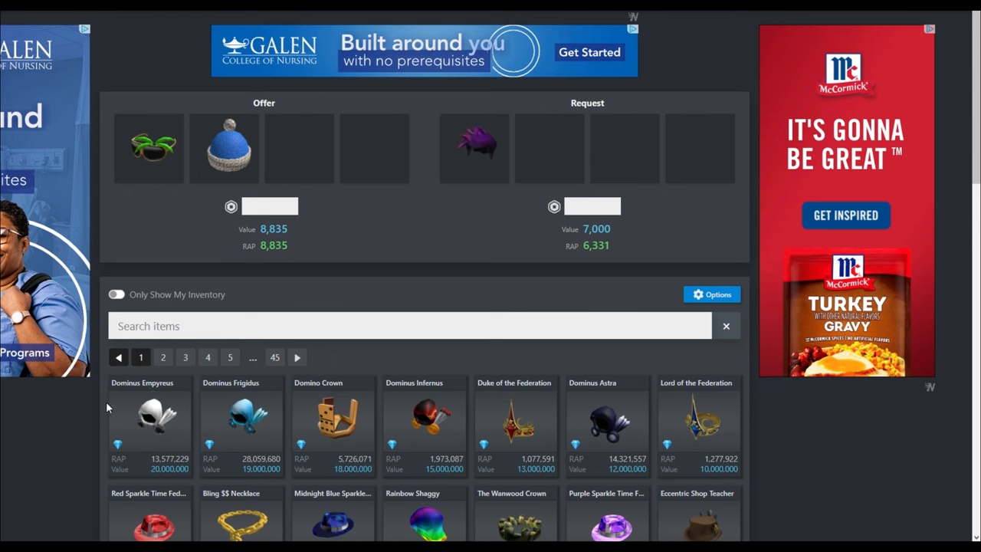
left_click(307, 325)
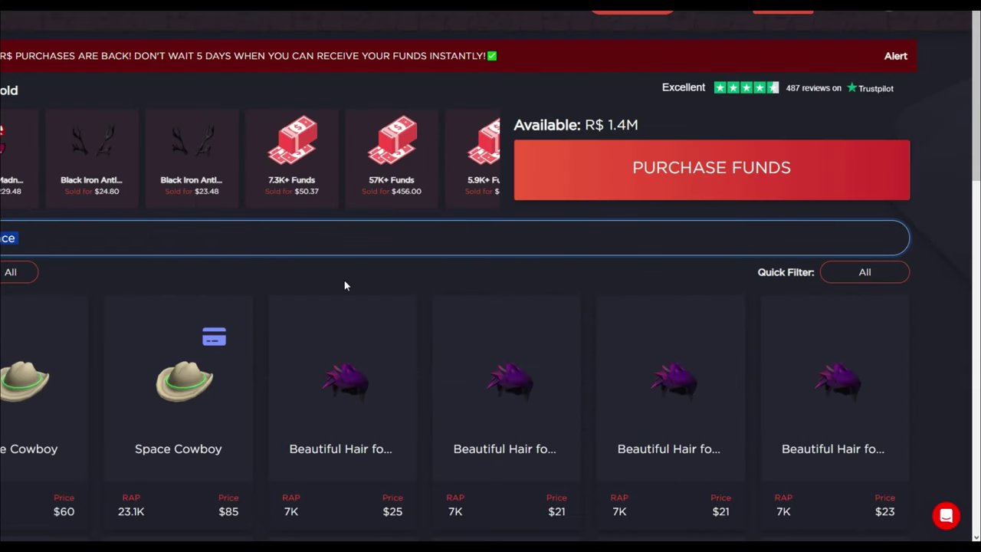
Step: Open Shelconic's Palm Tree Sunglasses listing priced at $10 on the marketplace
scroll("down", 3)
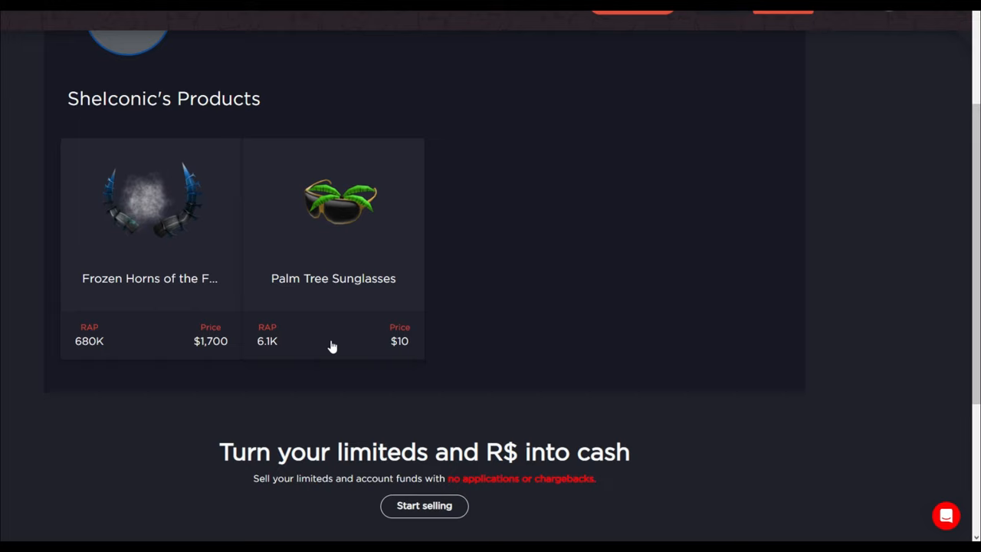
left_click(333, 229)
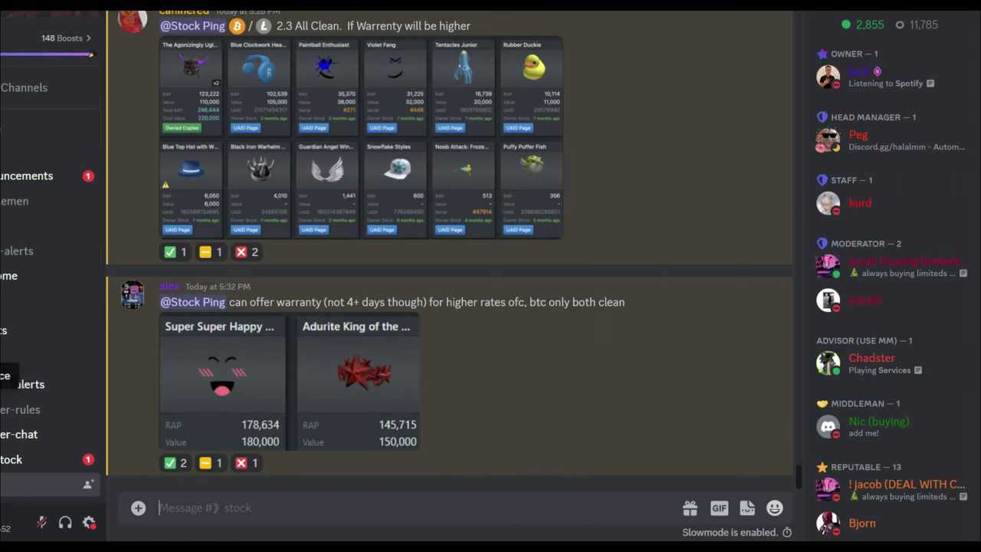
Step: Switch Discord from the stock channel to #small-stock
scroll("down", 3)
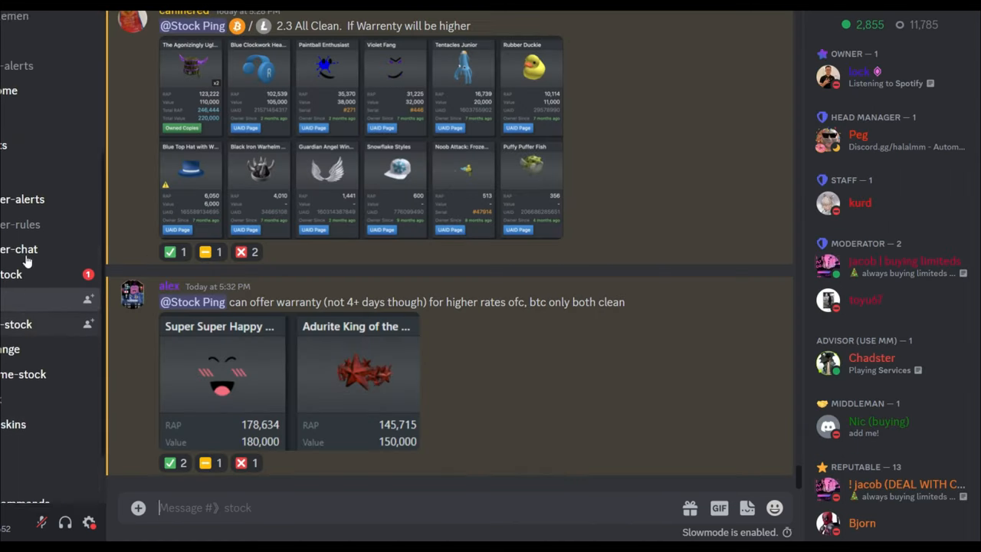
left_click(16, 269)
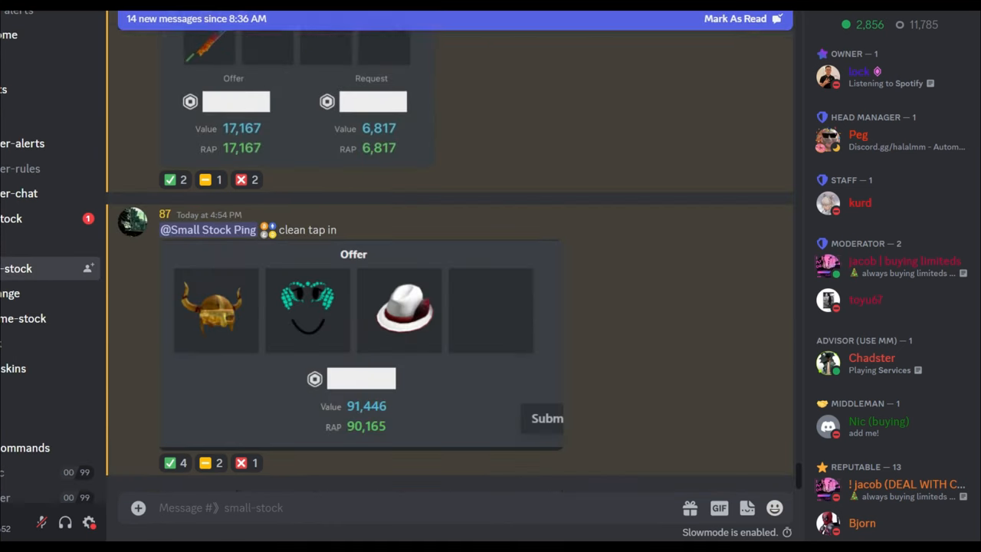
scroll("up", 3)
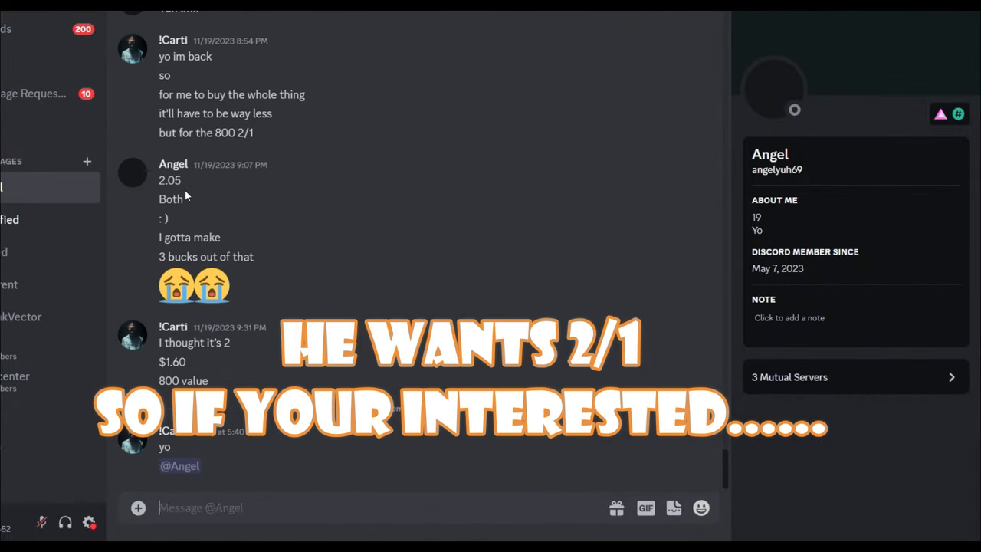
Step: Reply 'I'll cop both' in the seller's DM and start a 1.4 price reply
type("I'll cop bot")
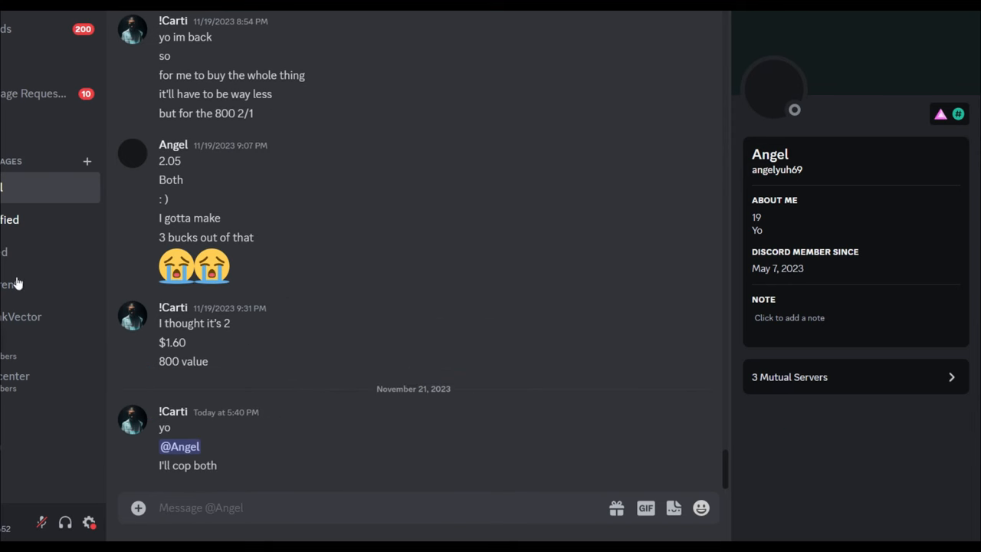
scroll("down", 3)
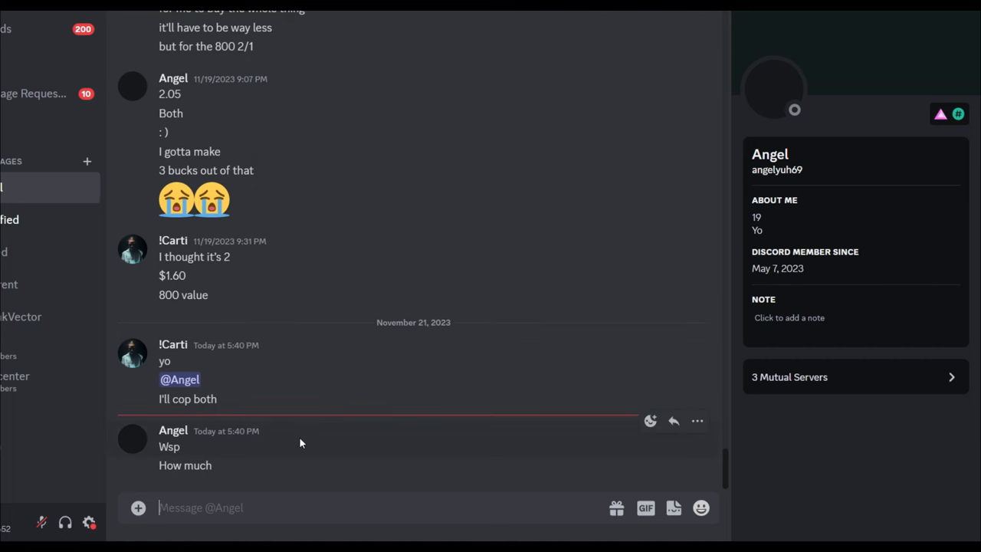
type("1.4")
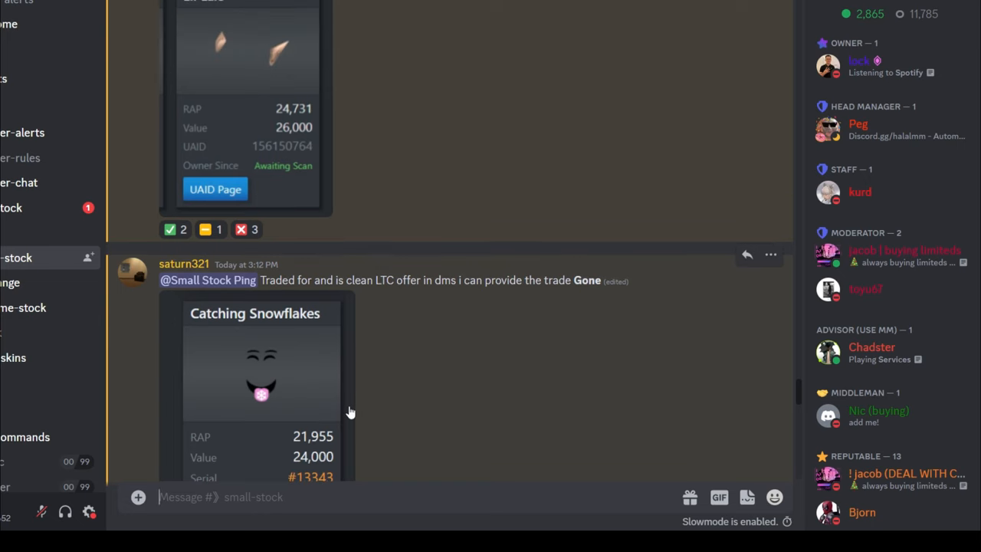
scroll("down", 3)
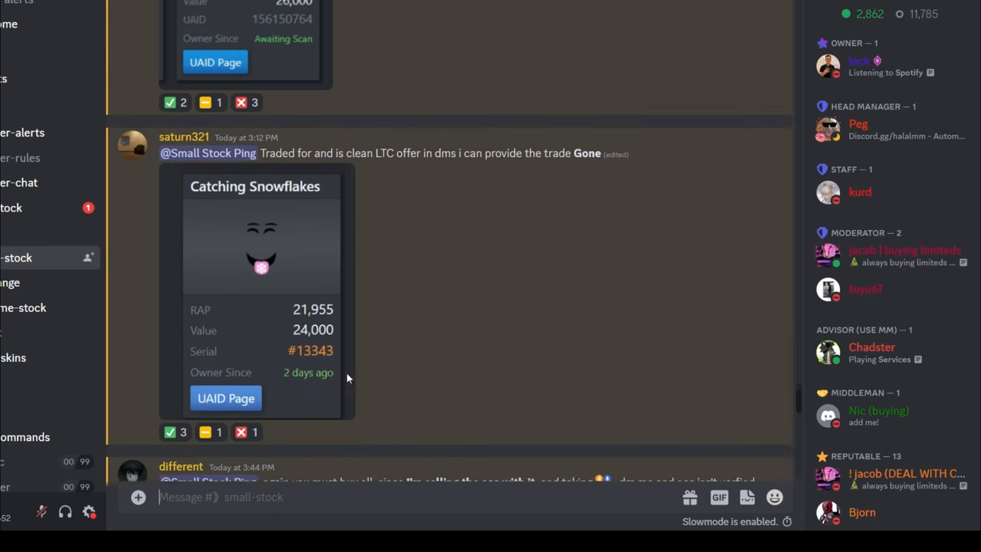
scroll("down", 3)
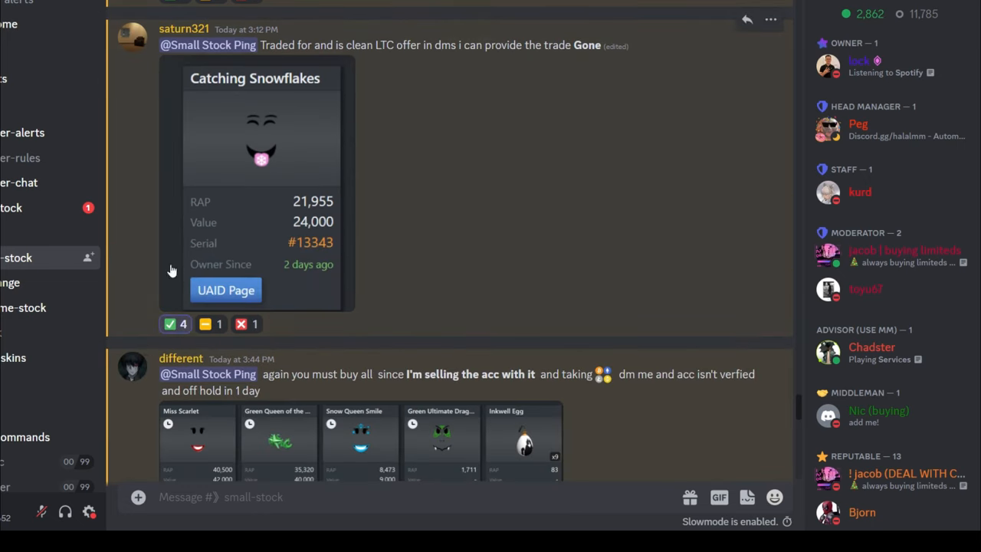
scroll("up", 3)
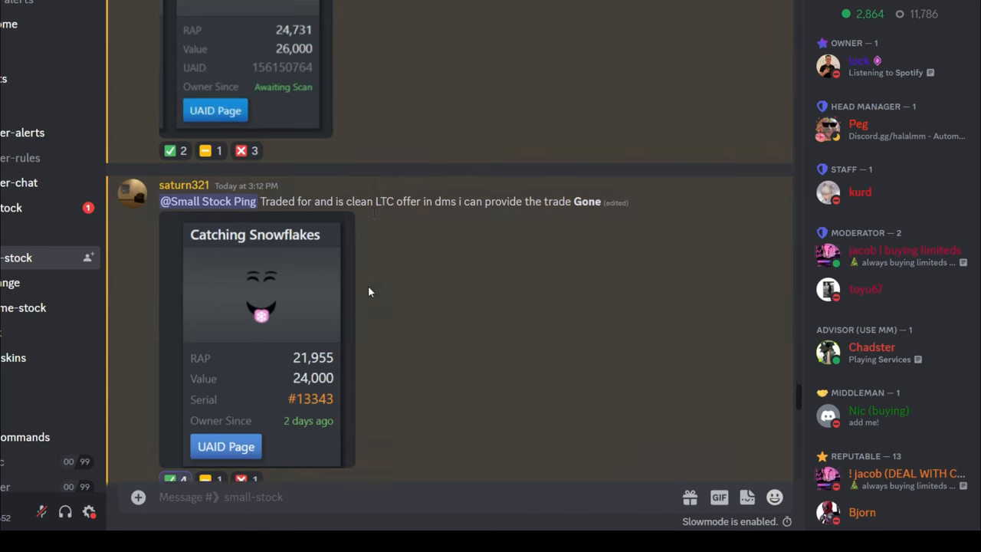
scroll("up", 3)
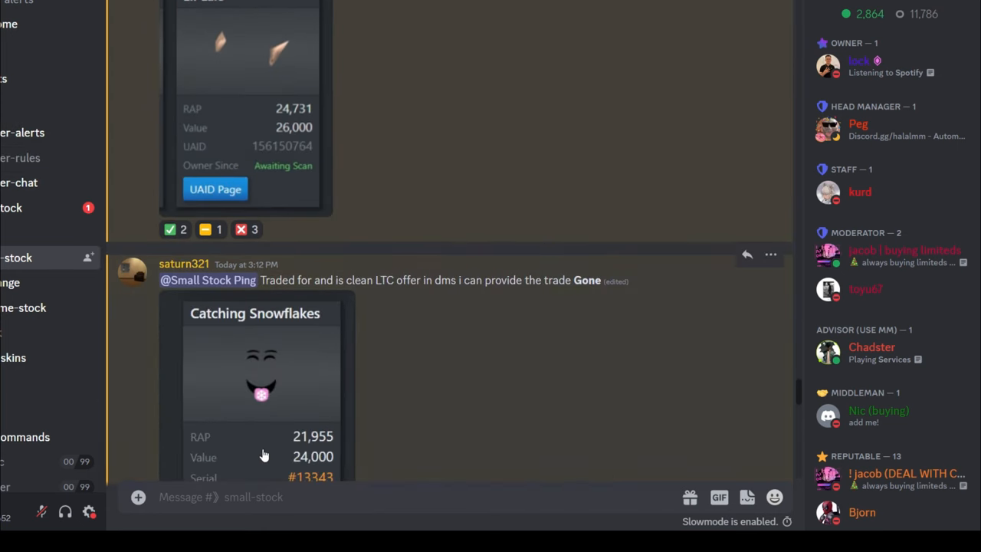
scroll("down", 3)
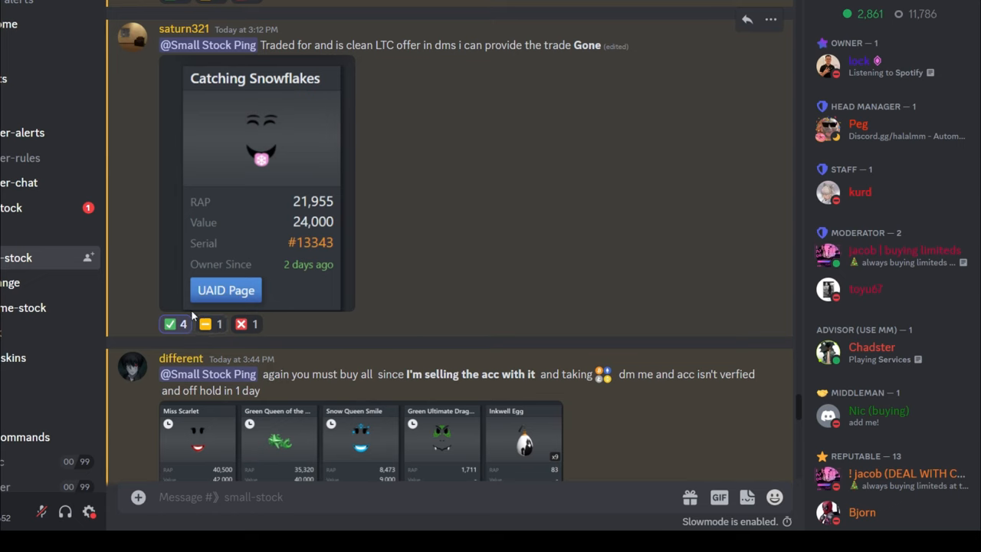
scroll("up", 3)
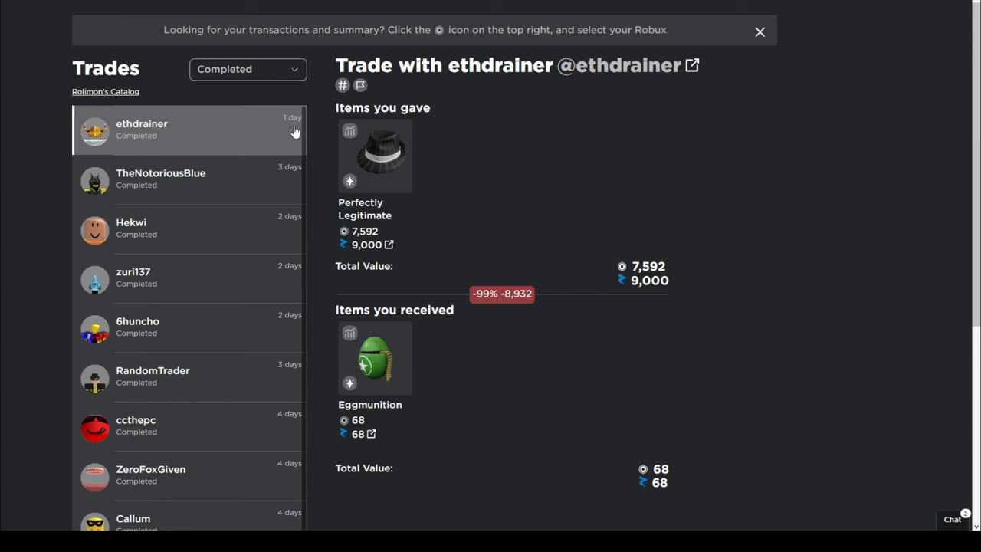
mouse_move(443, 306)
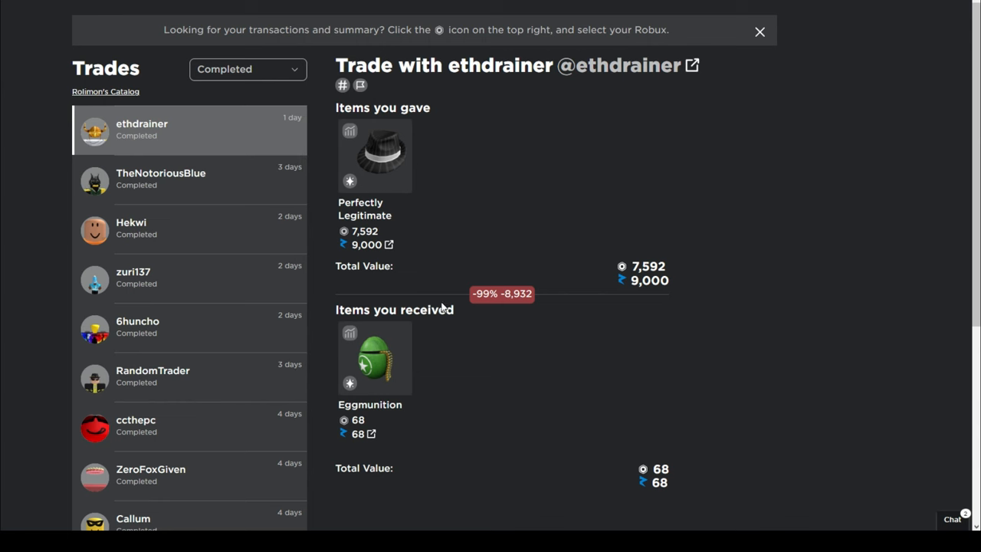
mouse_move(244, 210)
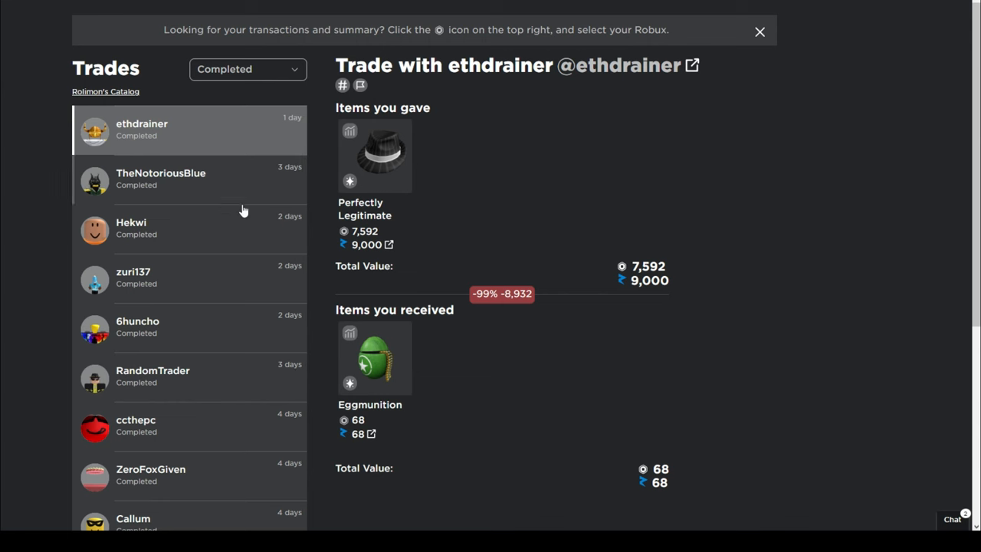
mouse_move(251, 450)
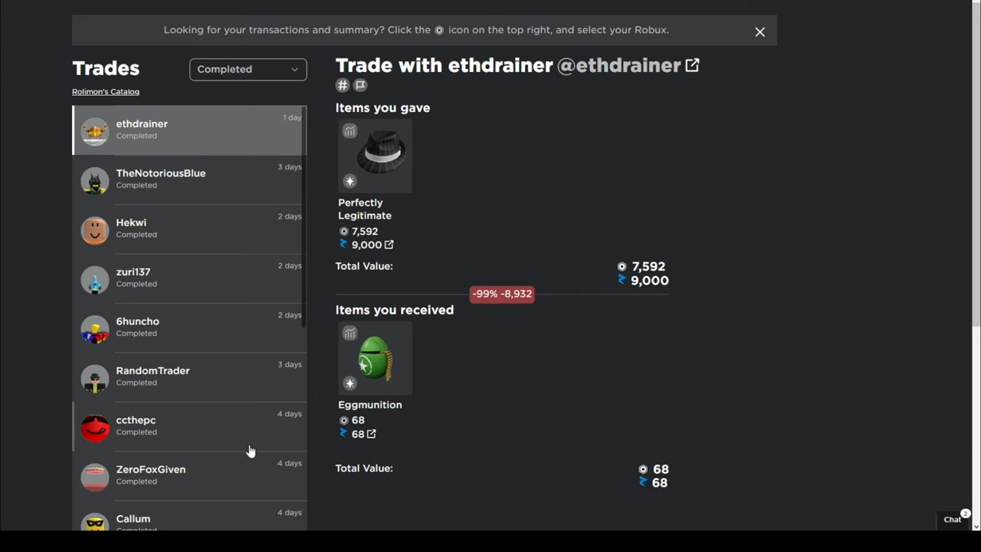
Step: Select the completed Roblox trade giving Perfectly Legitimate for Eggmunition
left_click(192, 426)
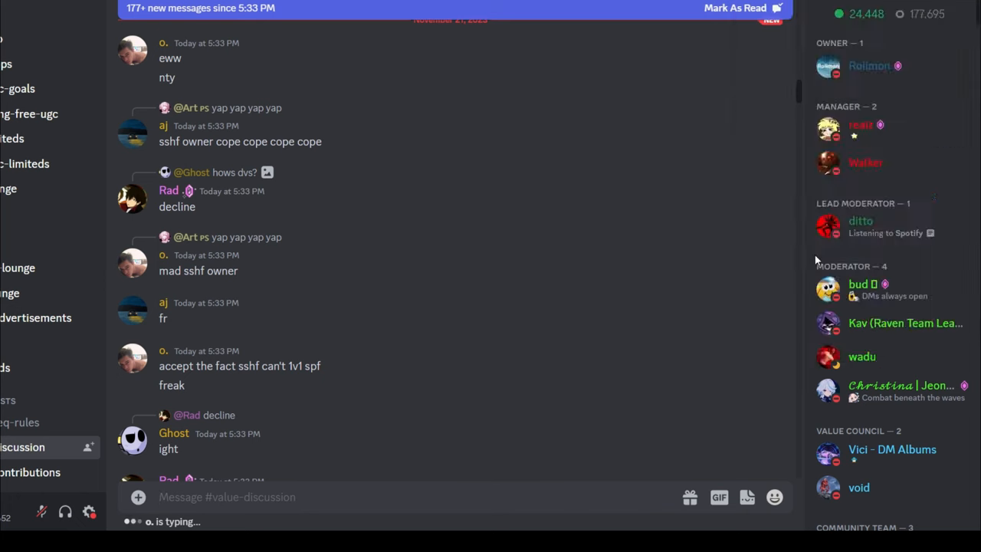
Step: Search Discord for 'legit' and scroll the #value-requests results
left_click(919, 14)
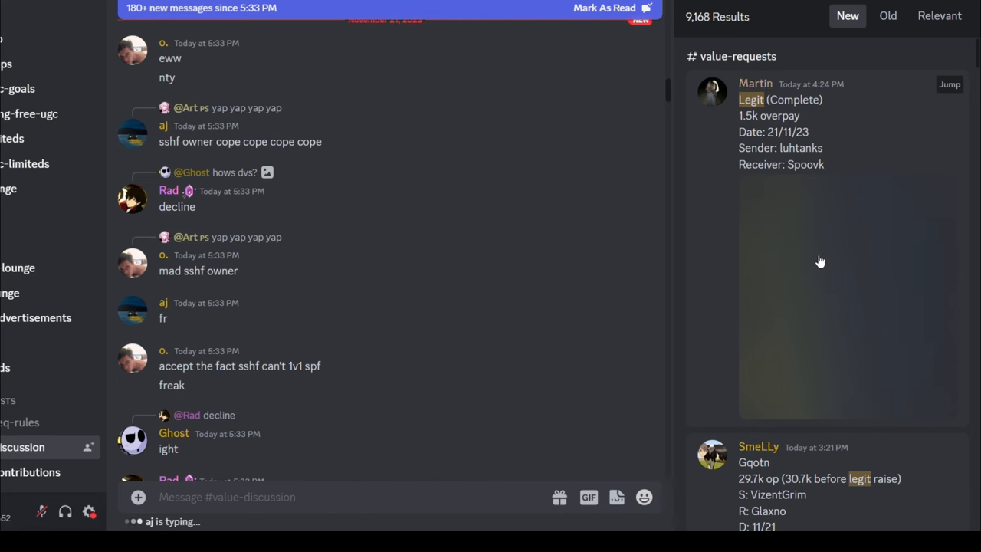
scroll("down", 3)
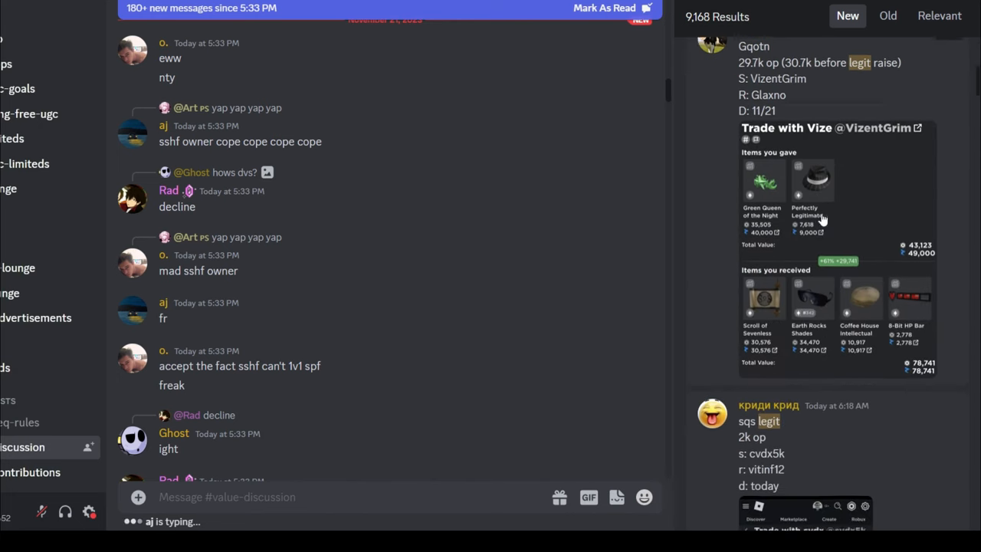
scroll("down", 3)
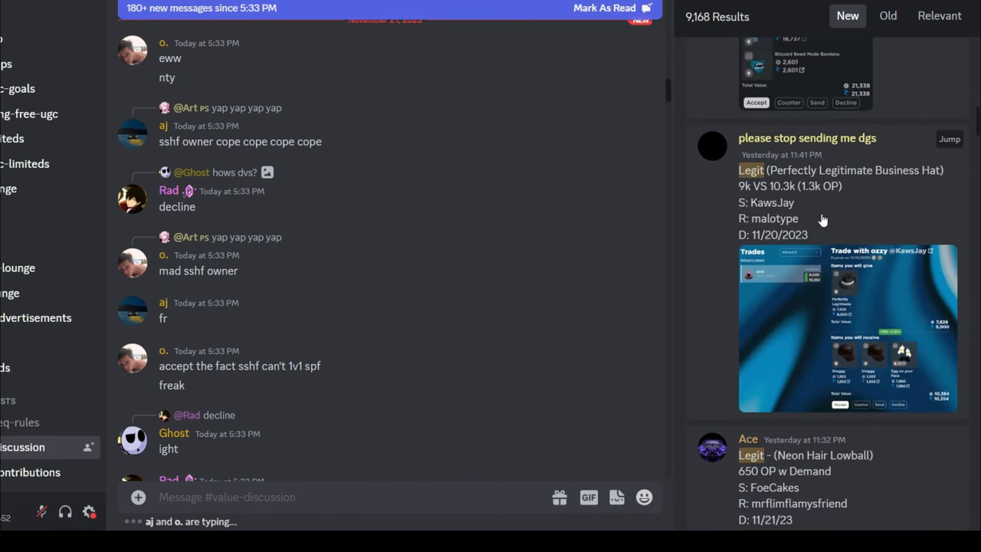
scroll("up", 3)
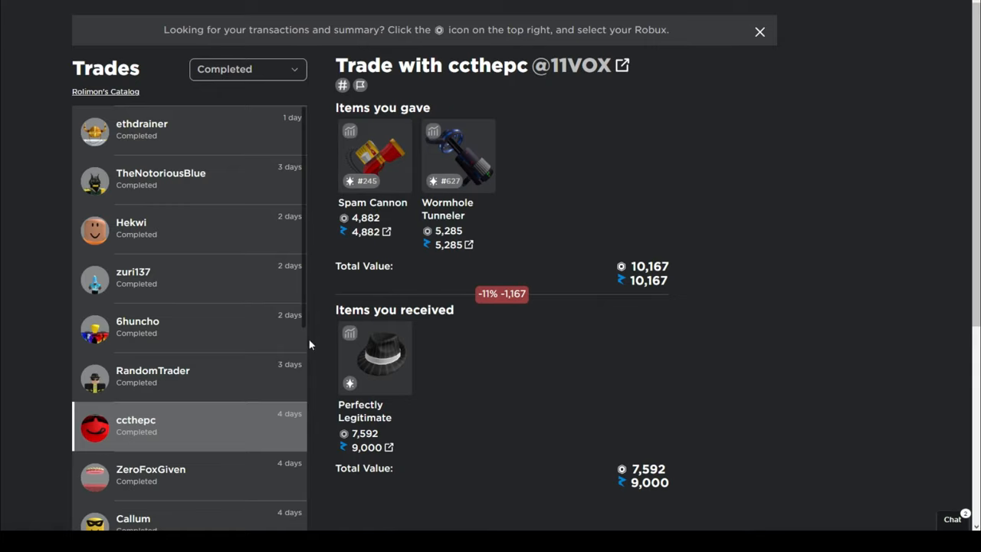
mouse_move(184, 370)
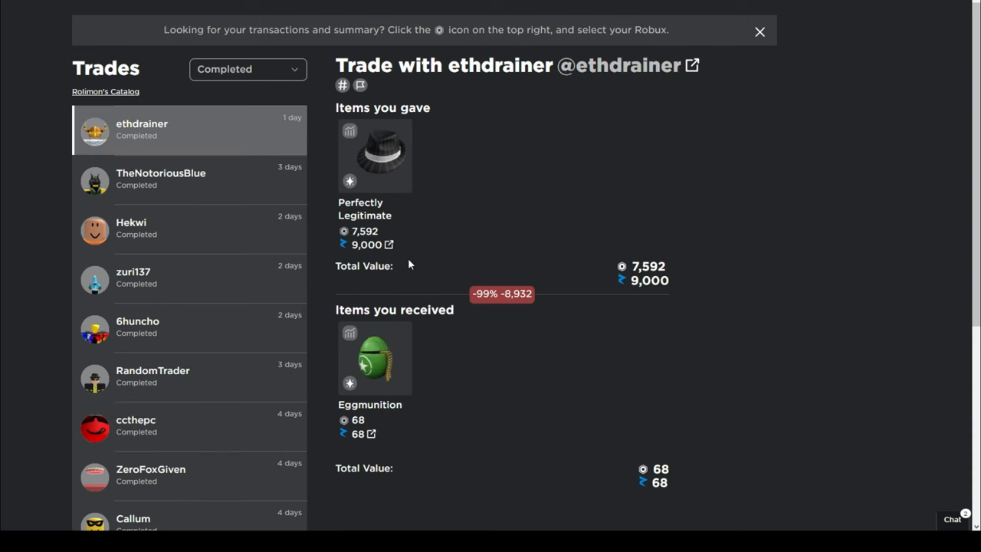
mouse_move(498, 243)
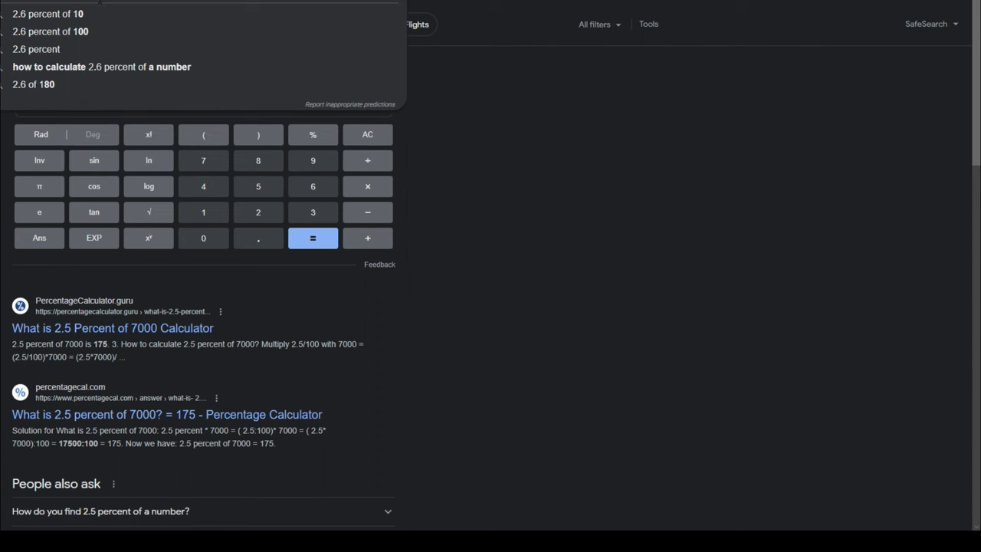
mouse_move(154, 21)
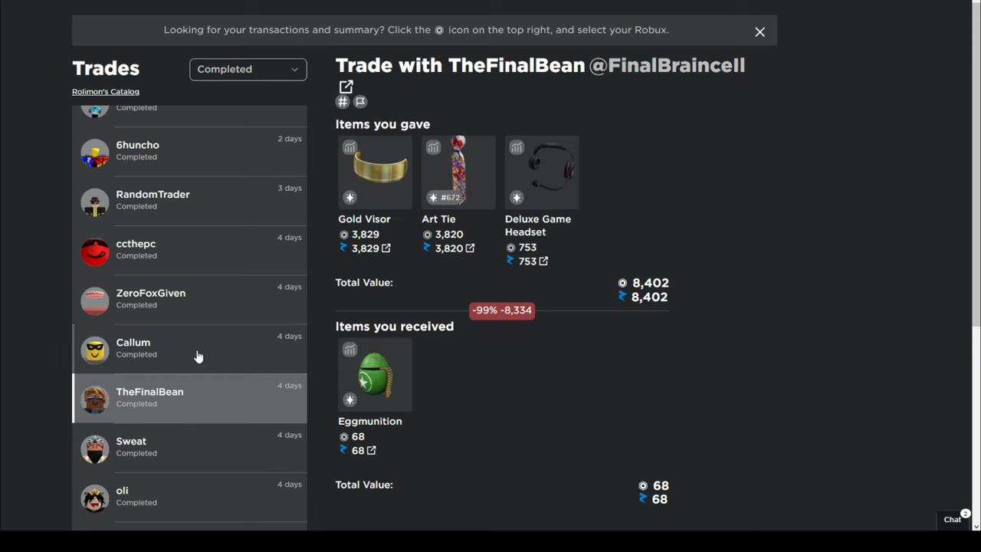
Step: Open the ccthepc trade receiving Perfectly Legitimate for Spam Cannon and Wormhole Tunneler
left_click(151, 298)
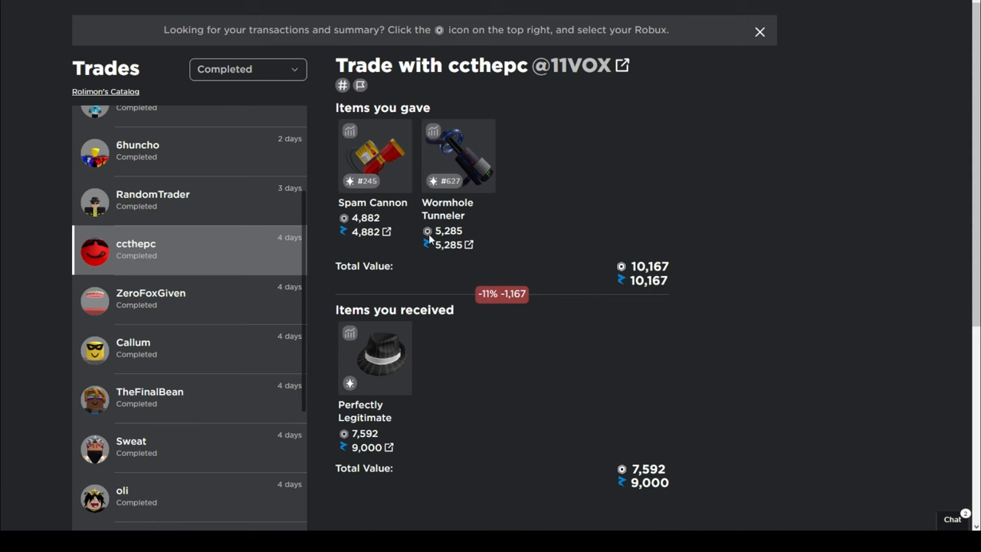
mouse_move(620, 397)
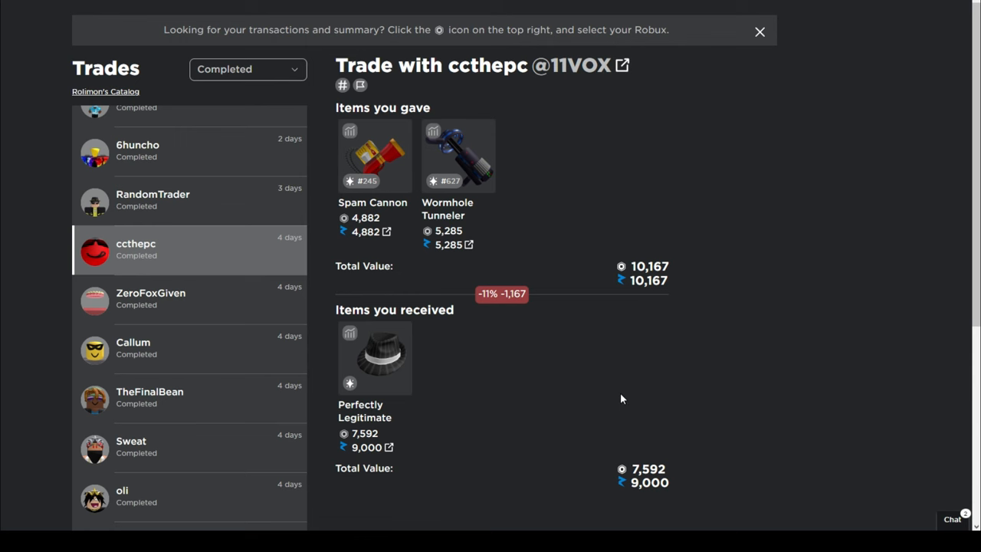
mouse_move(610, 407)
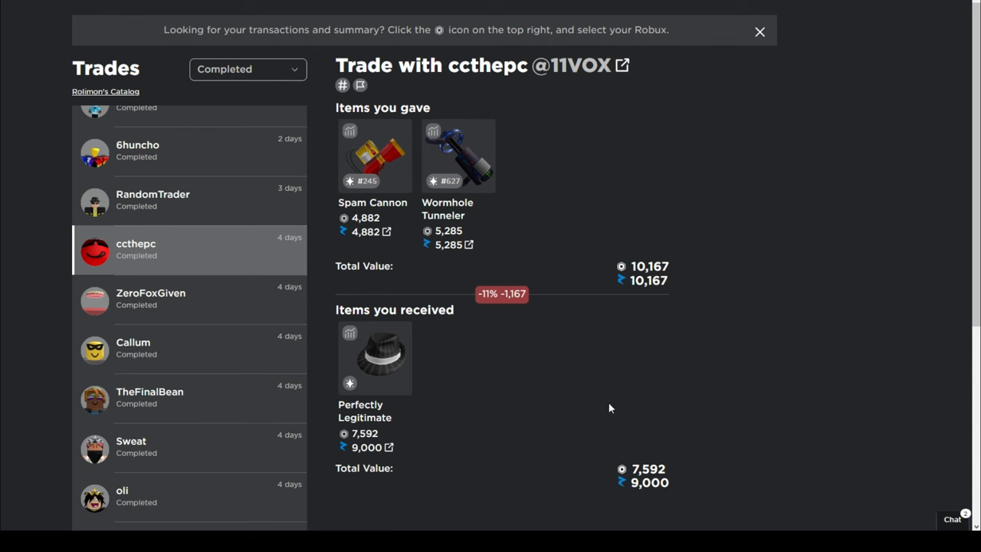
mouse_move(107, 312)
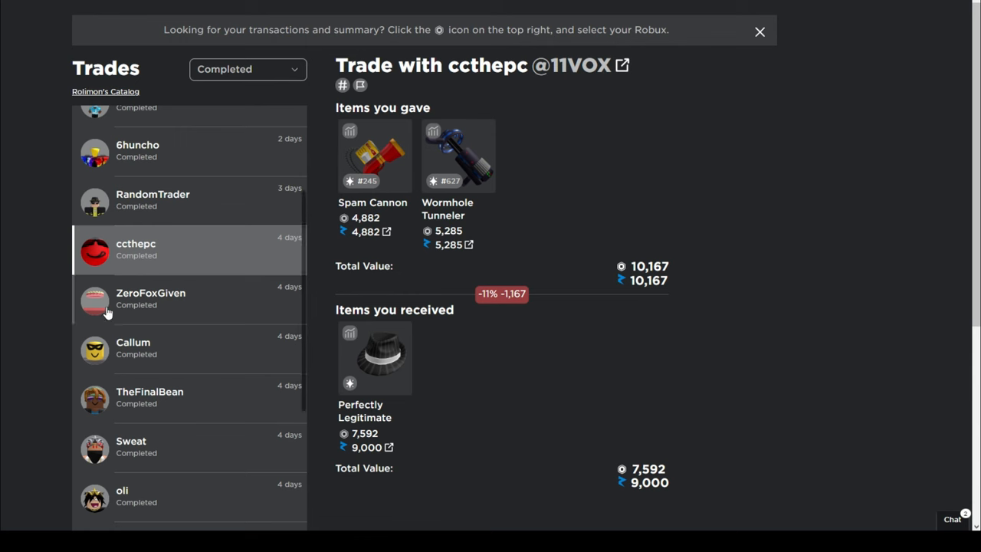
scroll("up", 3)
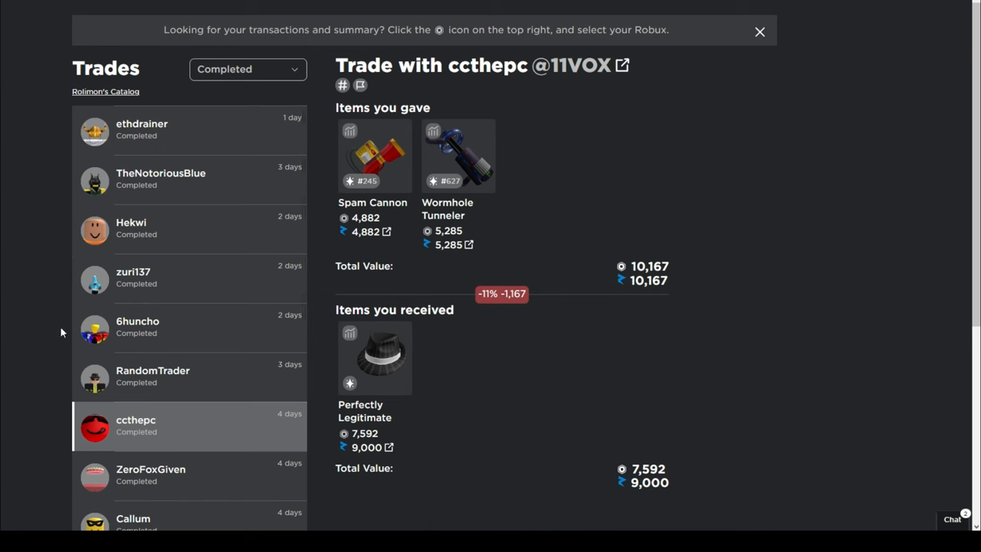
mouse_move(61, 344)
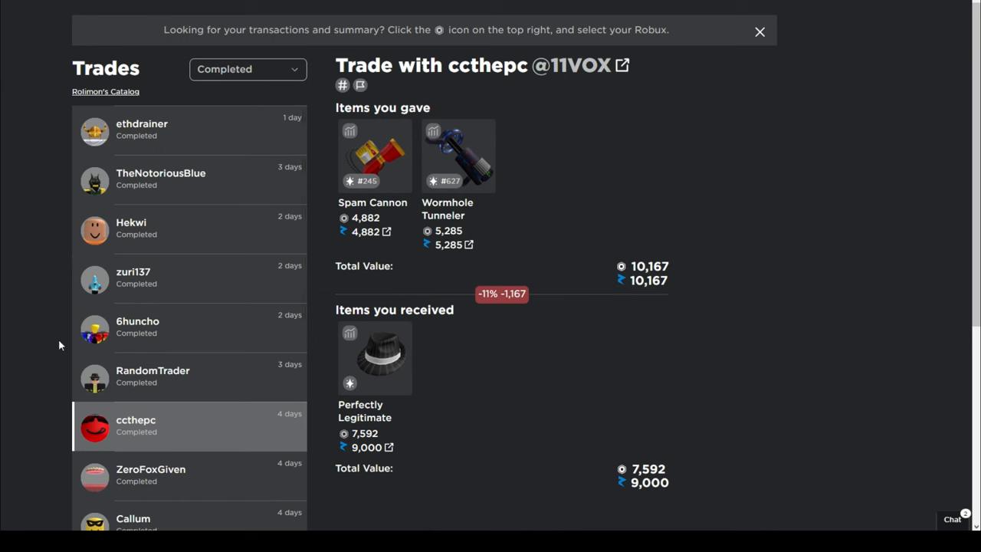
mouse_move(35, 407)
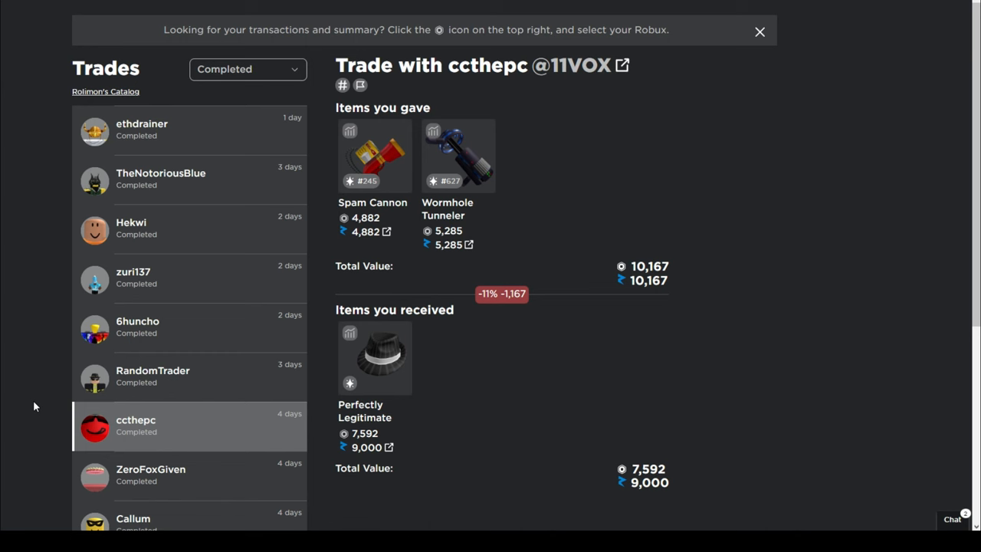
mouse_move(40, 402)
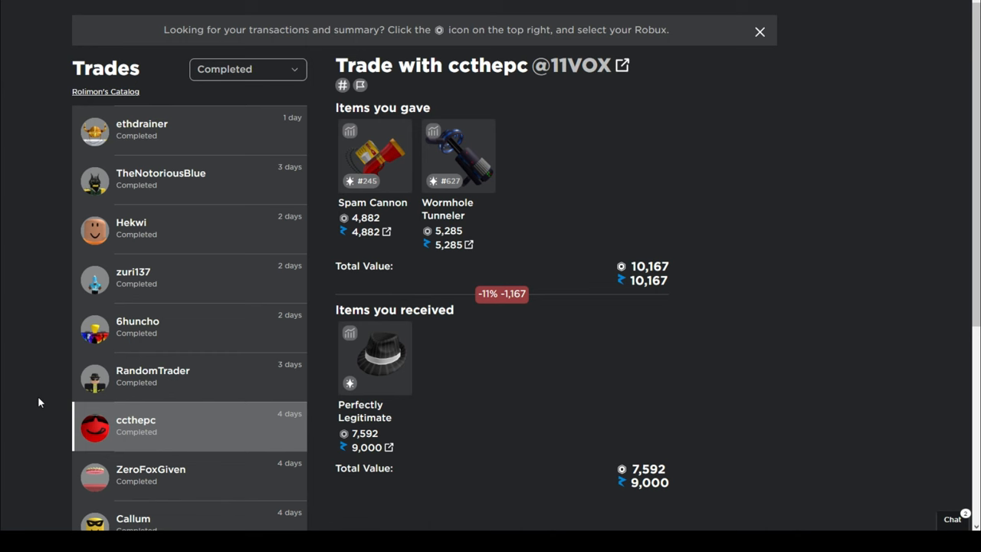